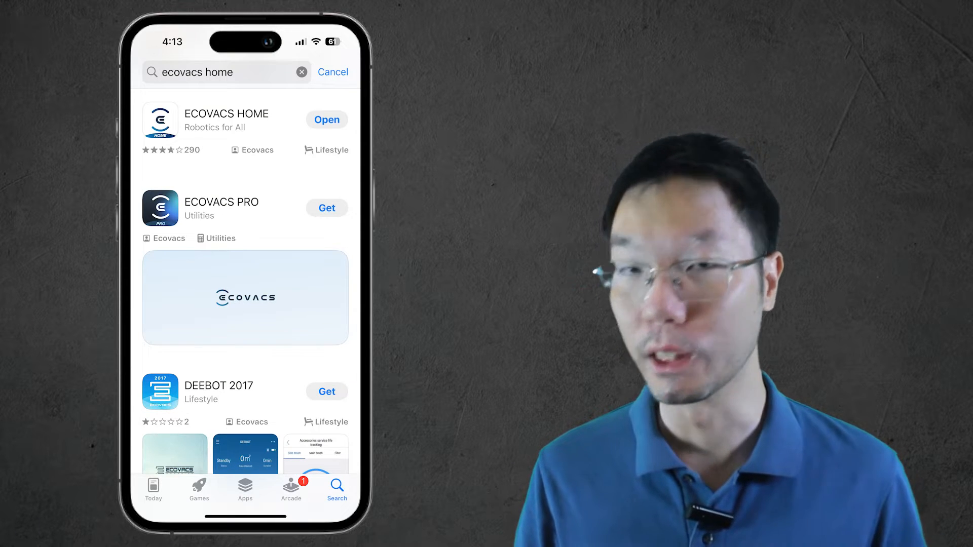
Step: Launch ECOVACS HOME from the store, register an account and enter the home named My Home
click(227, 120)
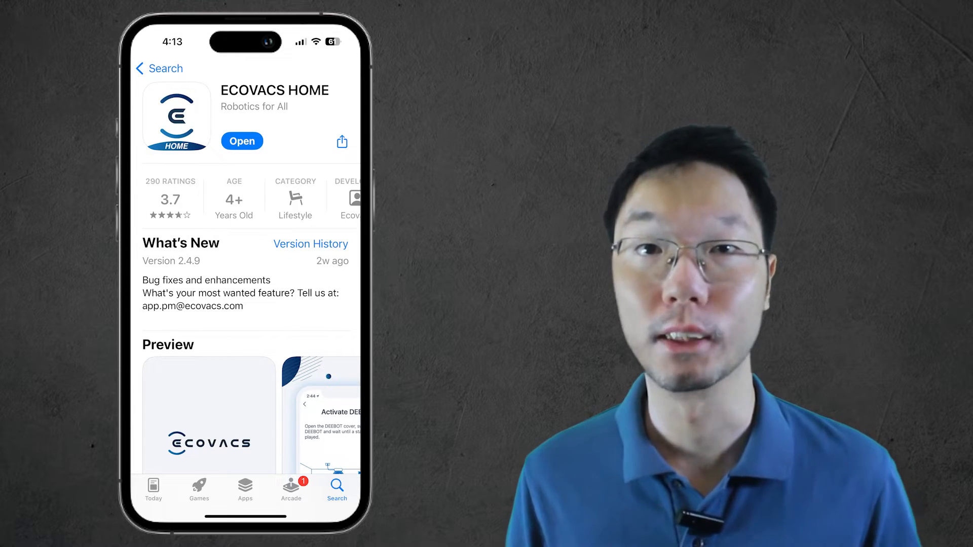
click(241, 141)
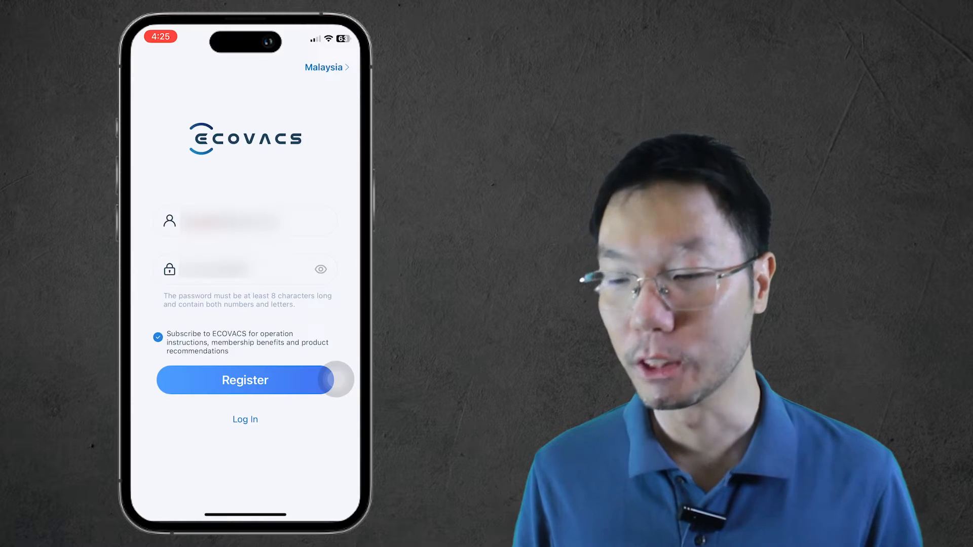
click(245, 380)
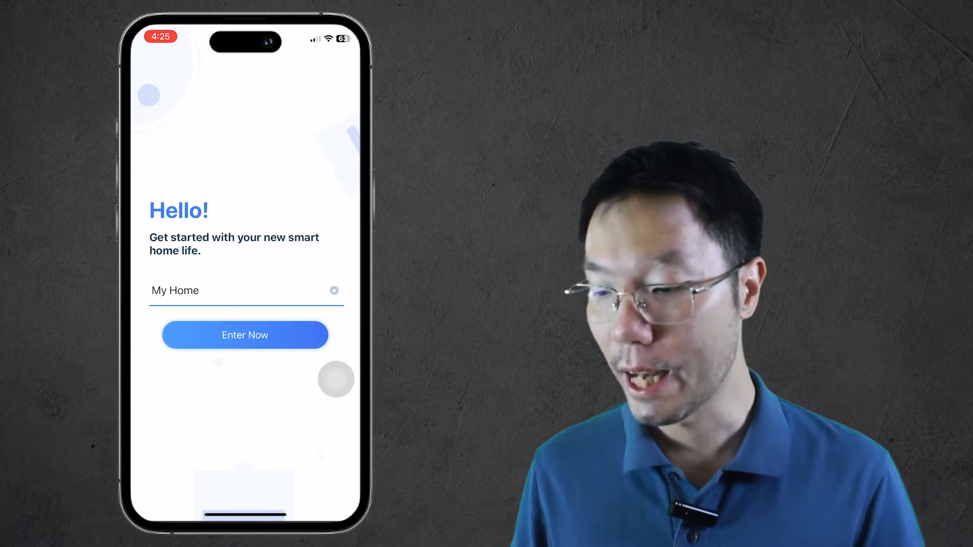
click(245, 335)
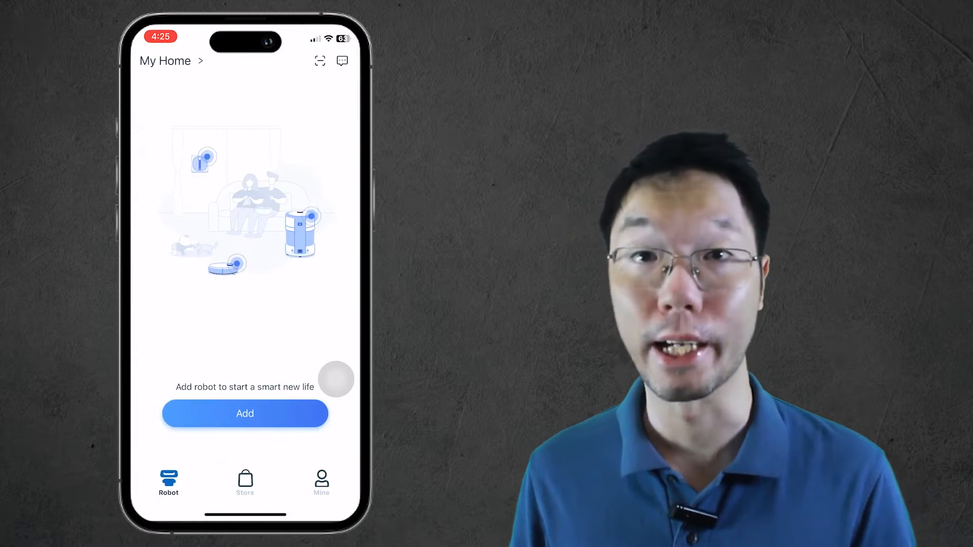
Step: Begin adding a robot, granting Bluetooth and location permissions and scanning its QR code
click(244, 414)
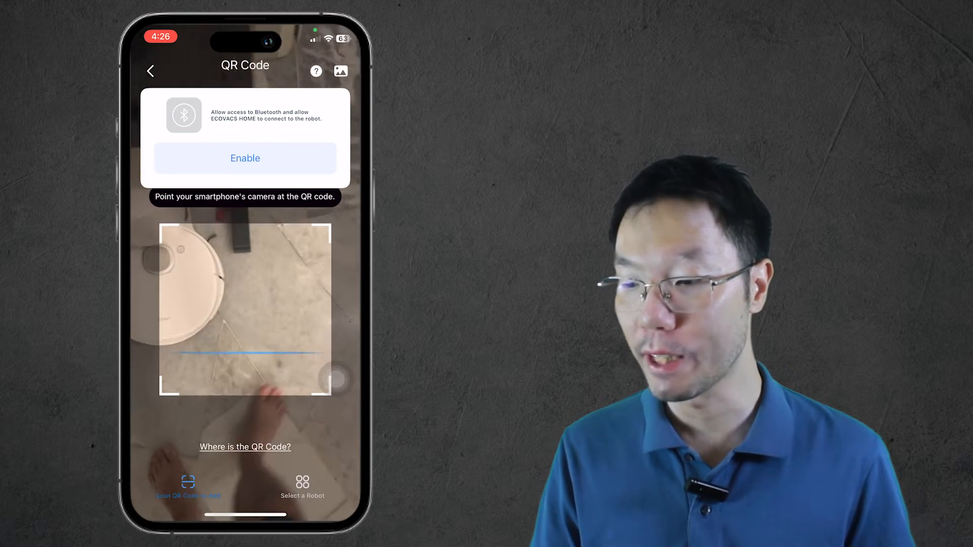
click(245, 158)
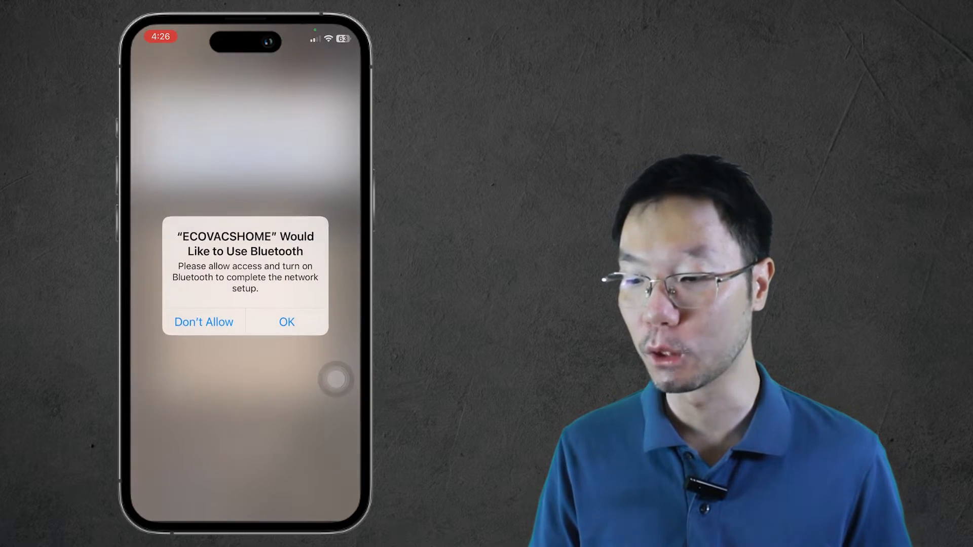
click(286, 321)
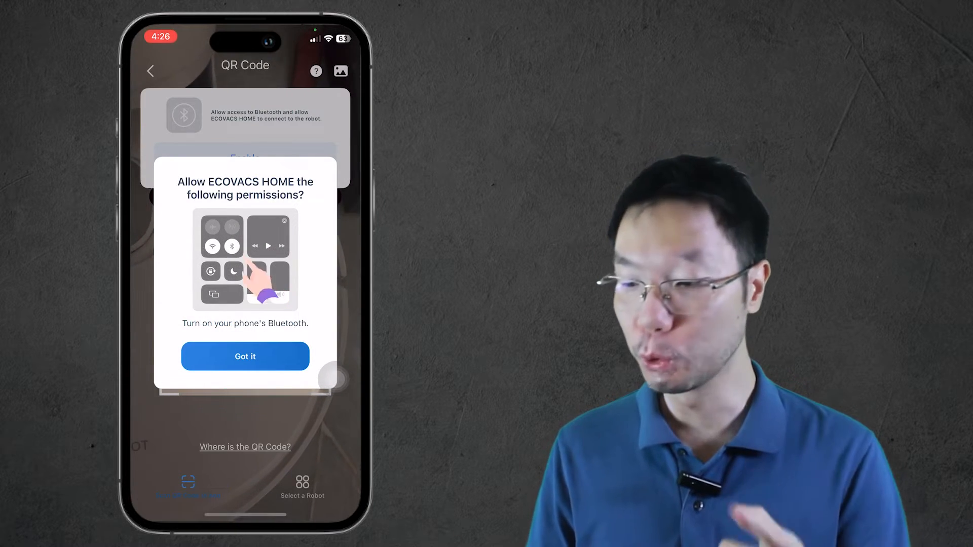
click(245, 356)
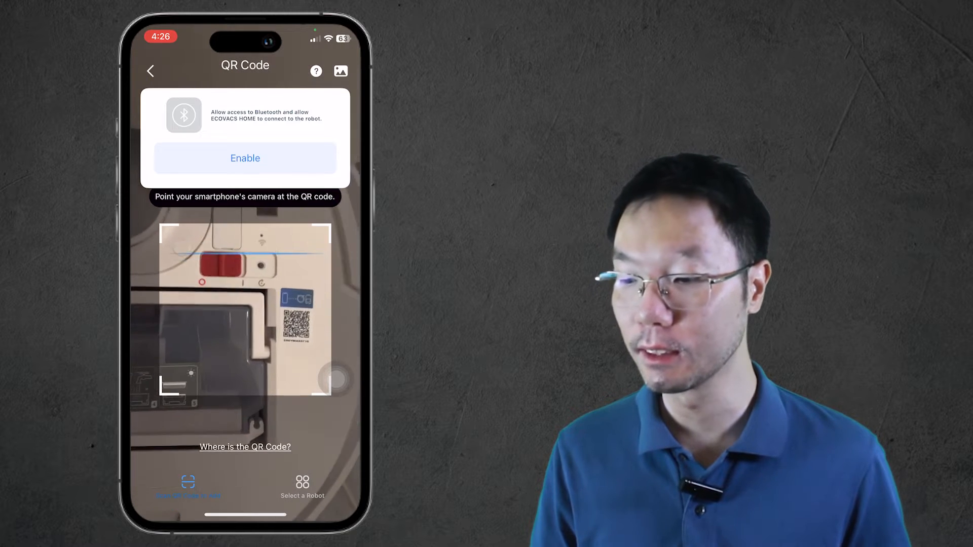
click(245, 158)
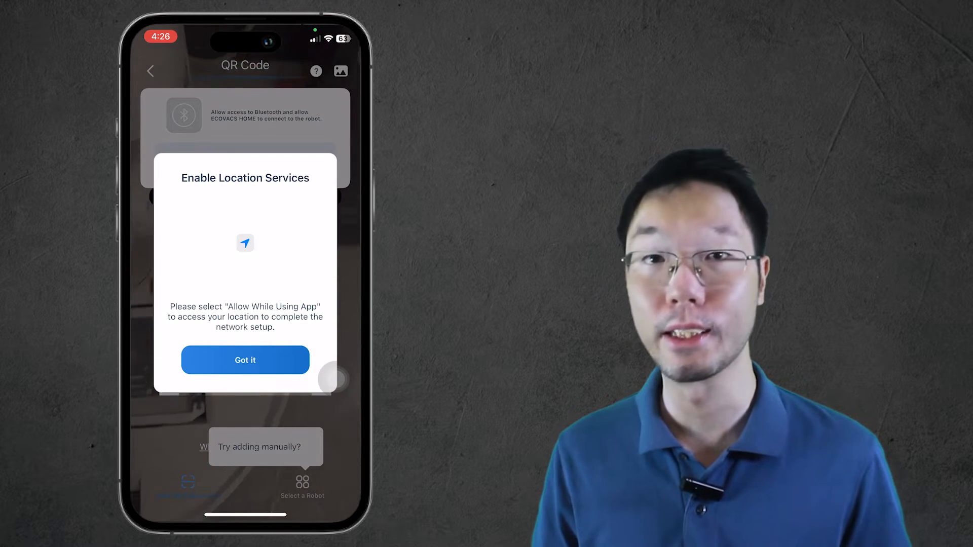
click(245, 360)
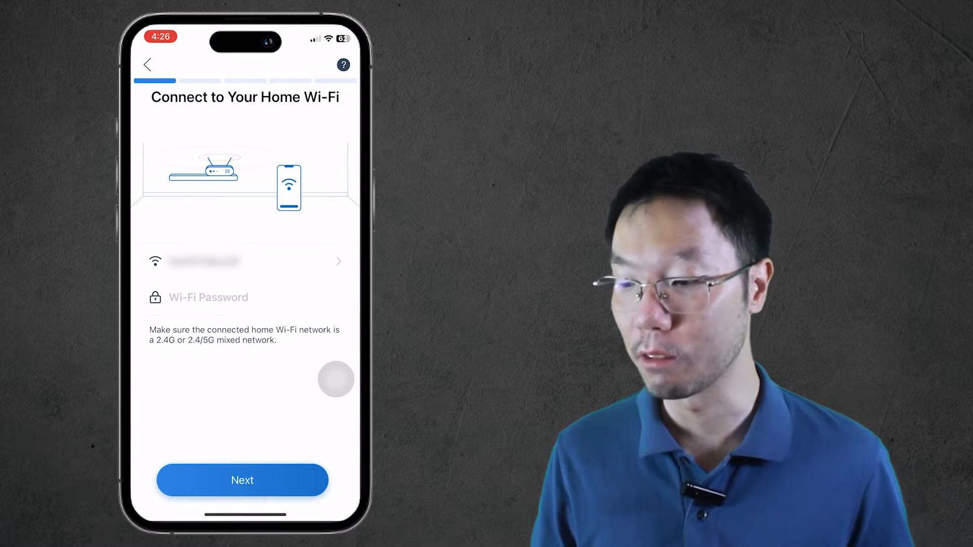
Step: Submit the Wi-Fi password, confirm the robot is on and reset, pairing the DEEBOT N10
click(243, 480)
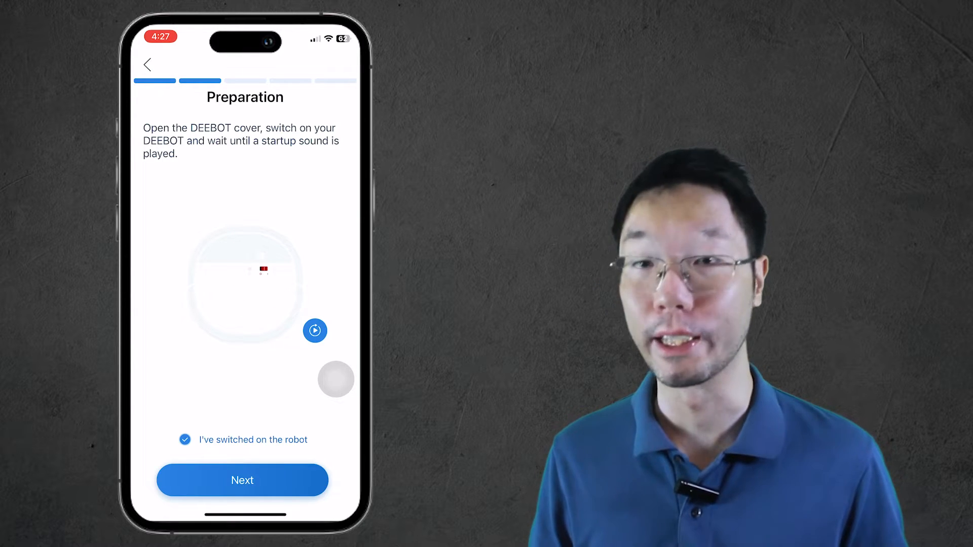
click(242, 480)
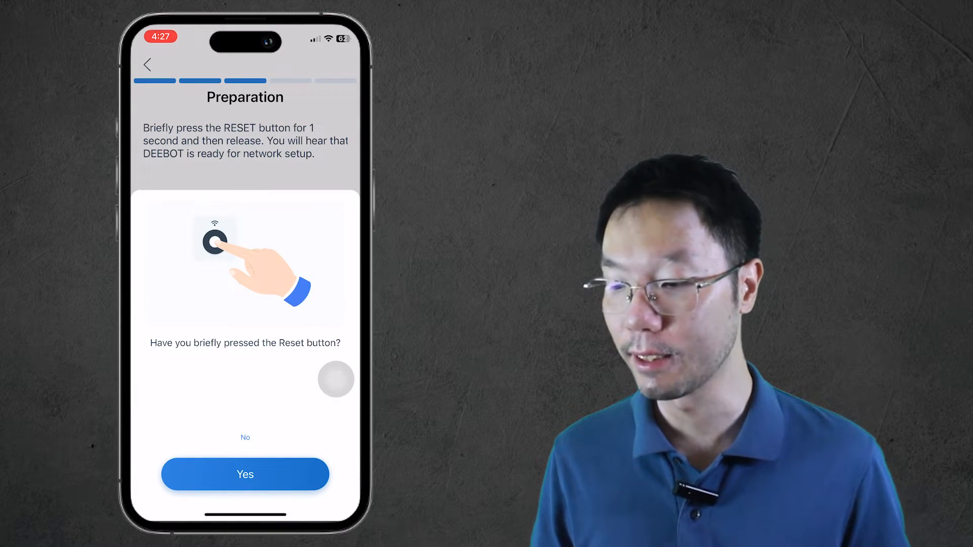
click(244, 475)
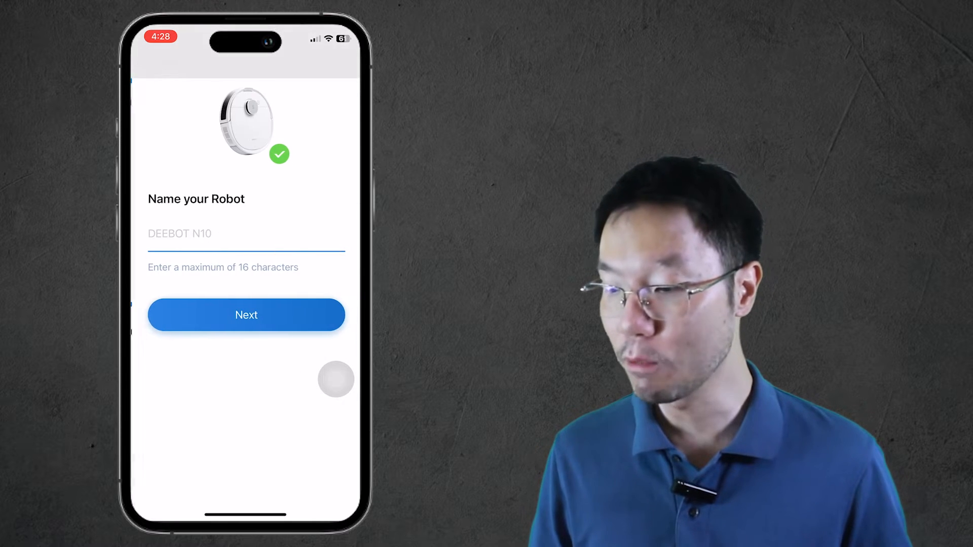
Step: Name the robot Joey and finish its setup
text(Joey)
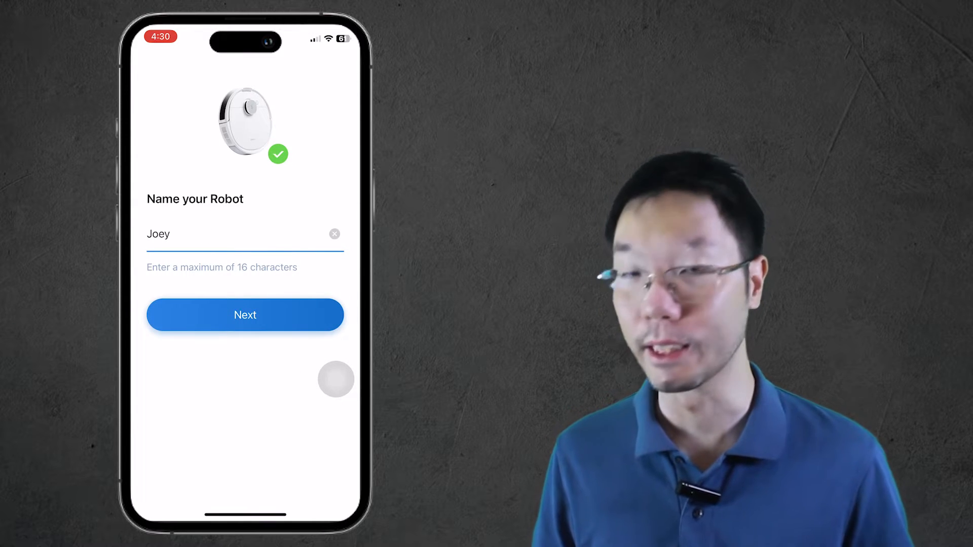
click(244, 314)
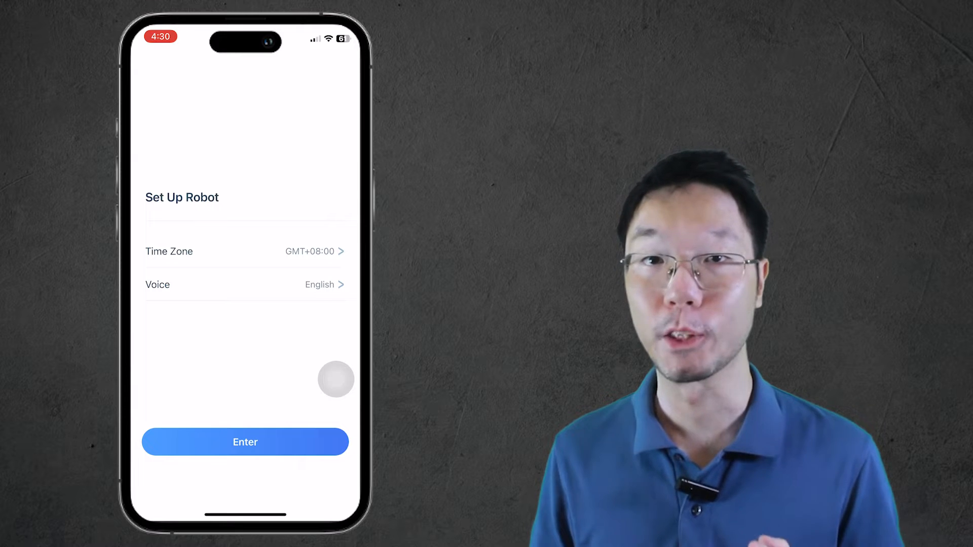
click(245, 441)
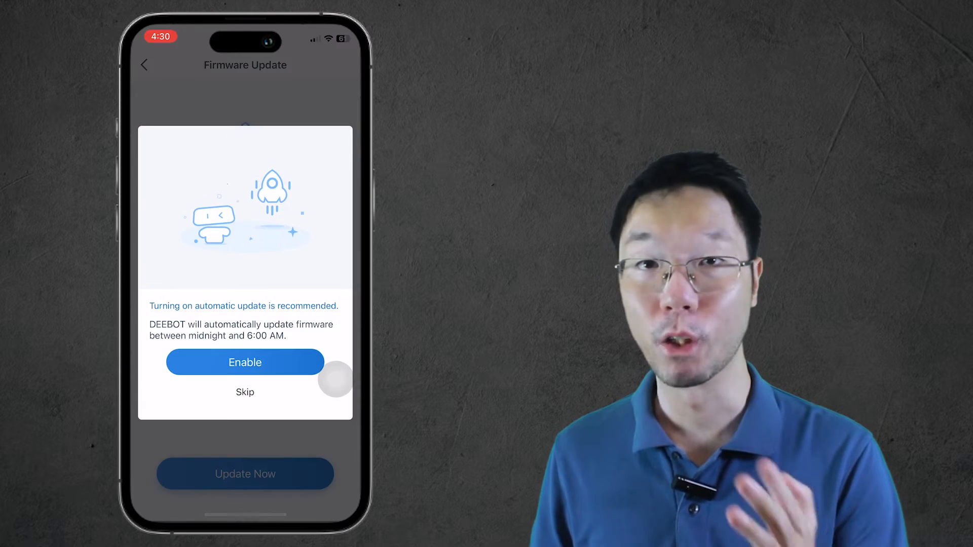
Step: Enable automatic firmware updates and start installing the available firmware update
click(244, 362)
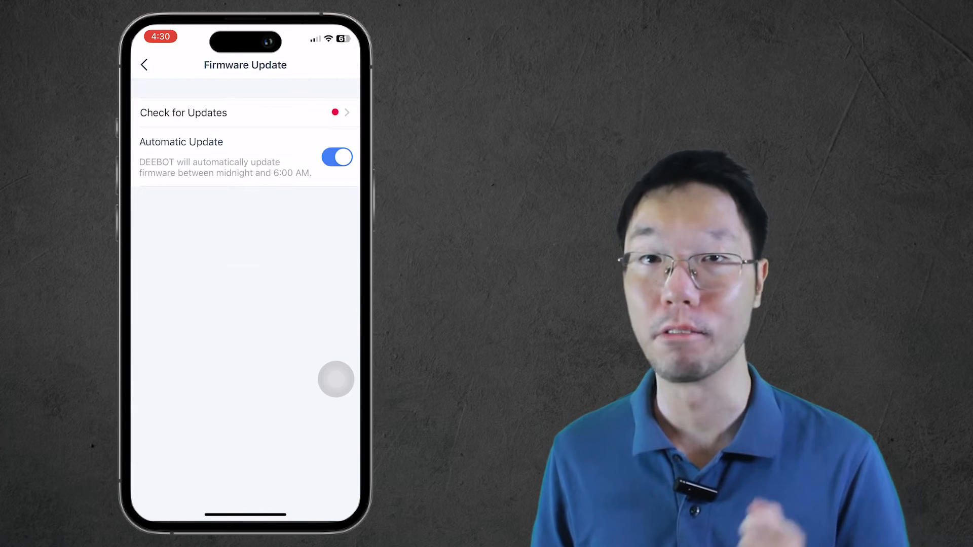
click(245, 113)
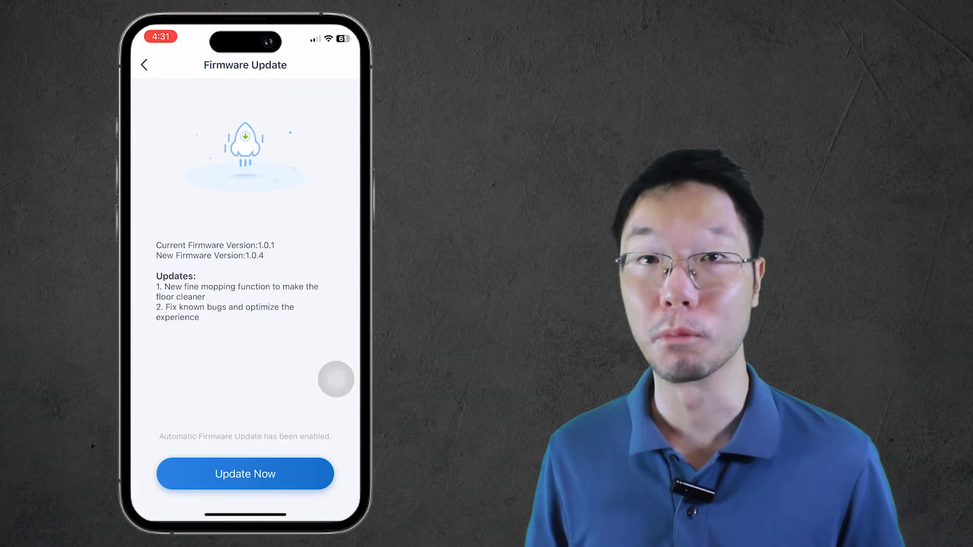
click(145, 65)
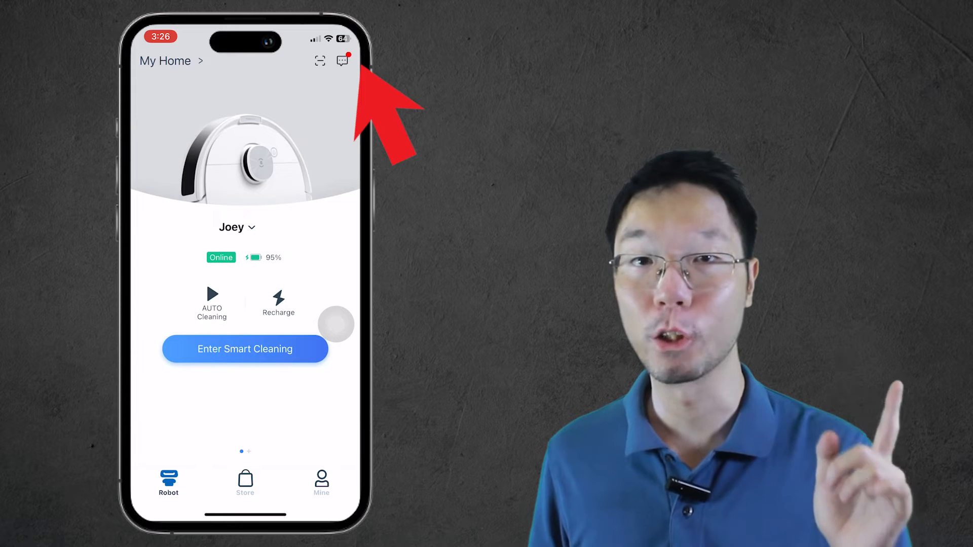
Step: Open Joey's messages and view the note about clearing the reservoir
click(339, 61)
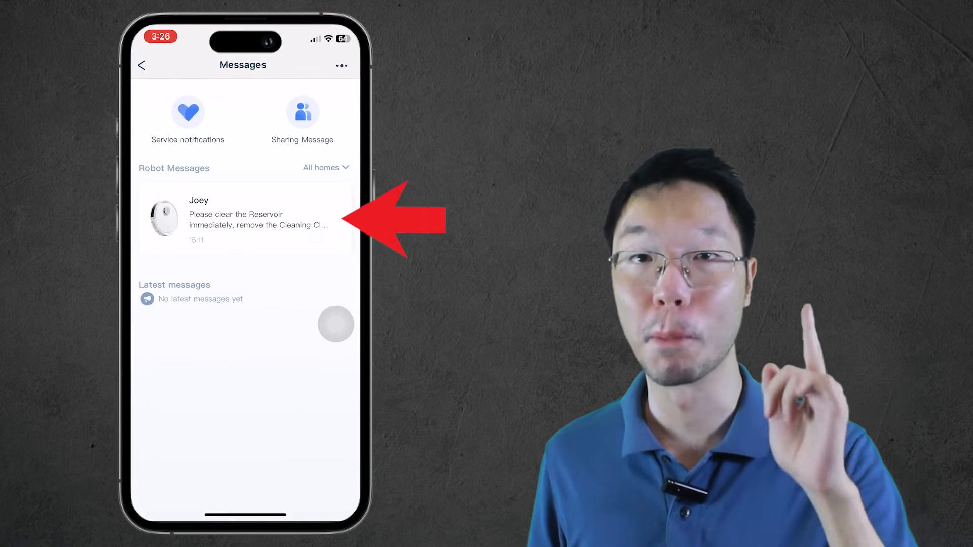
click(246, 219)
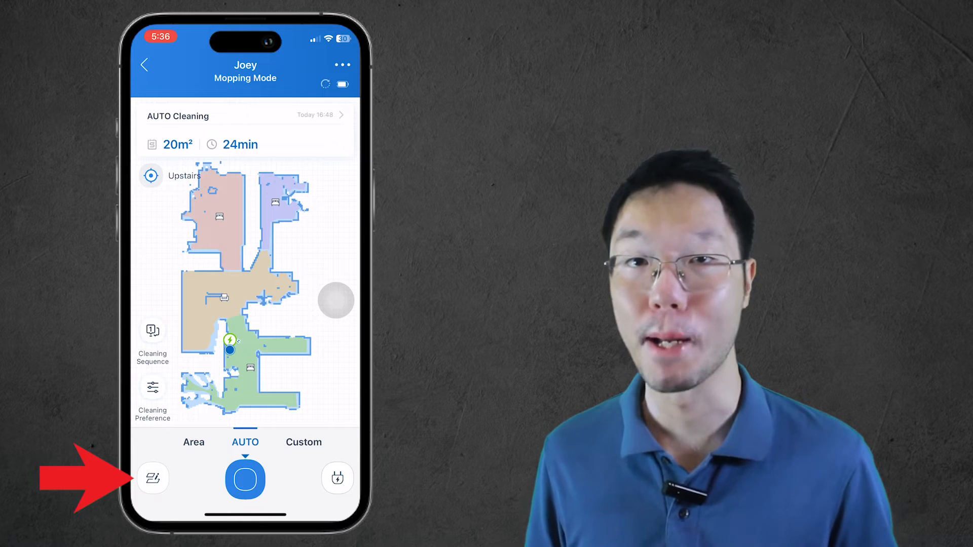
Step: Scroll the saved maps list to Upstairs and open that map for editing
click(153, 479)
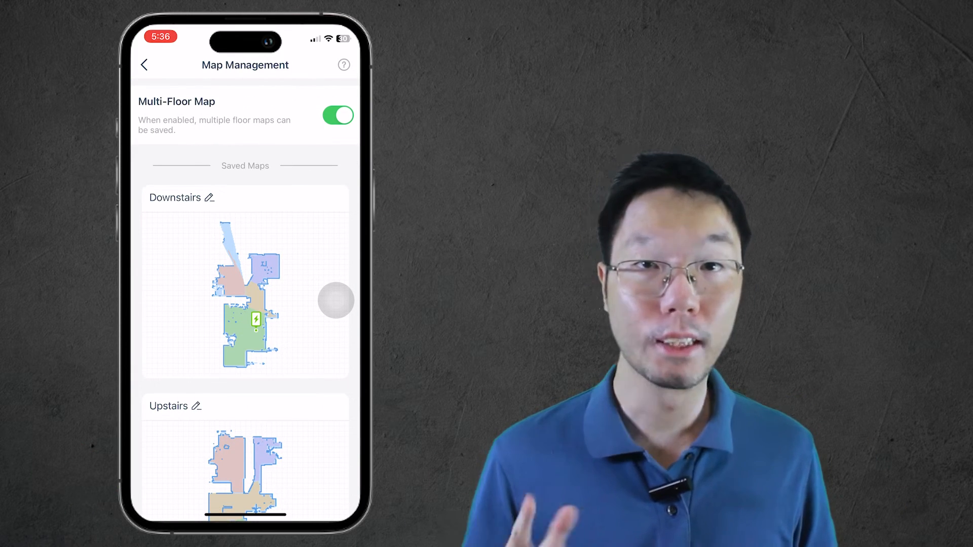
scroll(down, 3)
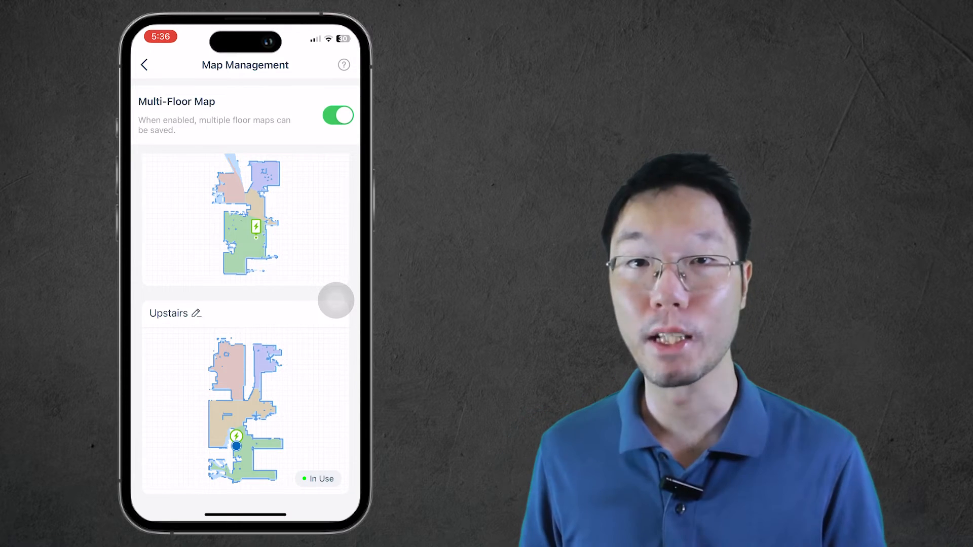
click(245, 418)
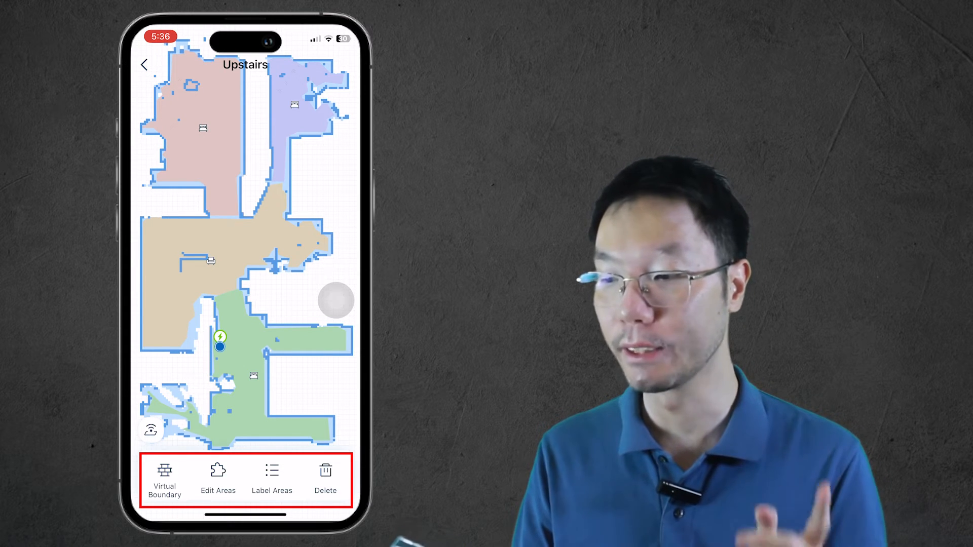
click(219, 482)
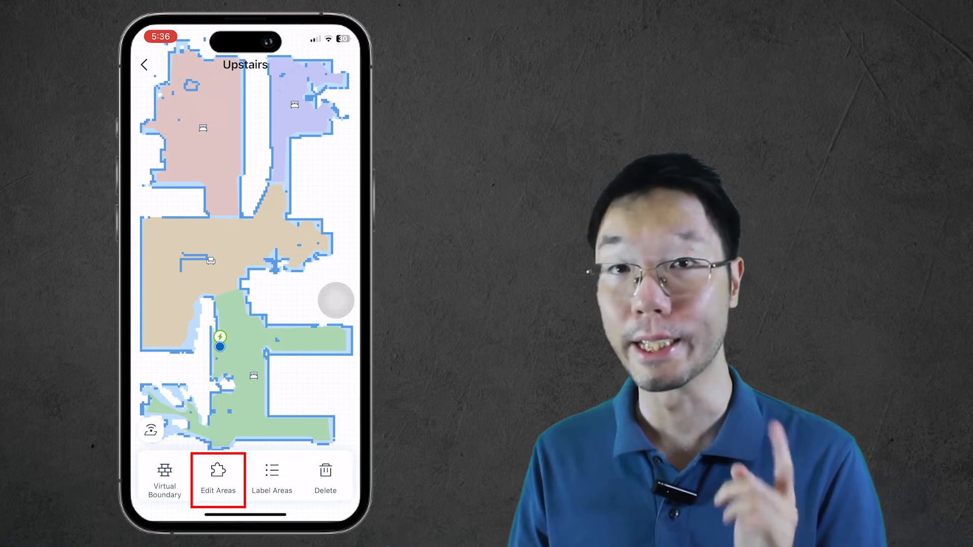
click(218, 478)
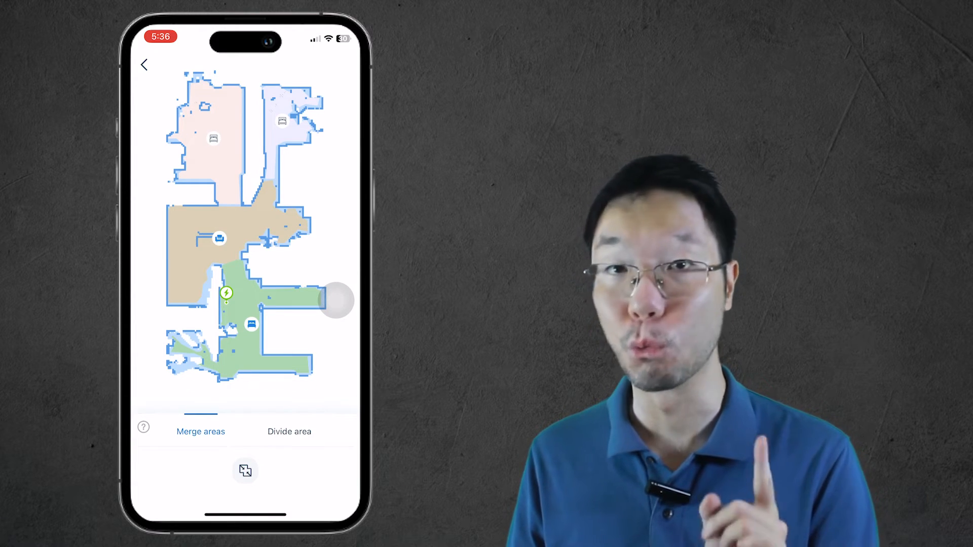
click(289, 432)
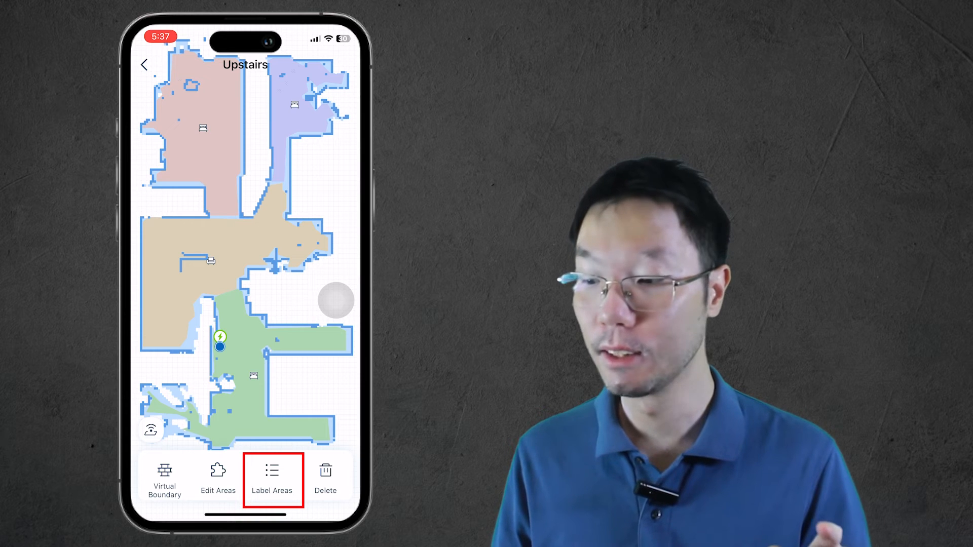
Step: View the room label list and virtual boundary tools, returning to Joey's cleaning screen
click(272, 475)
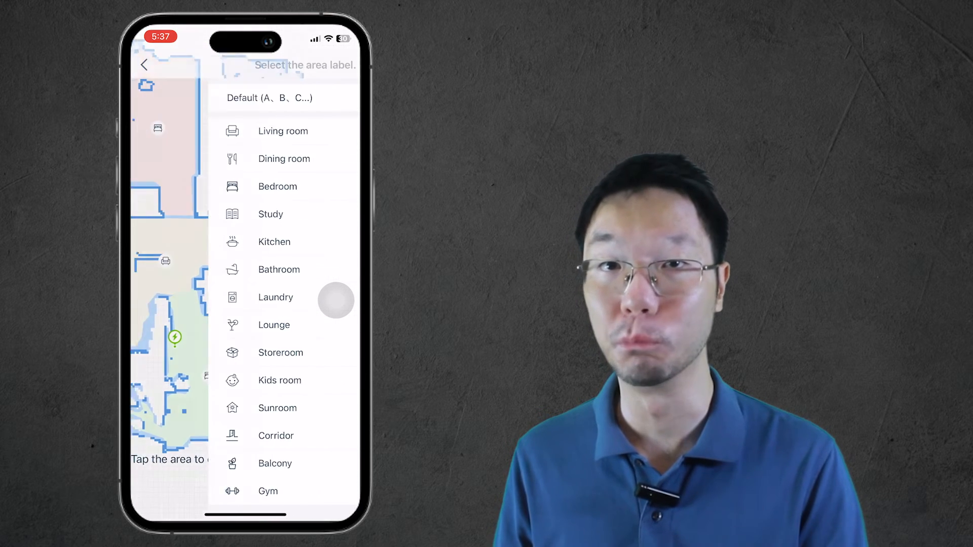
click(277, 187)
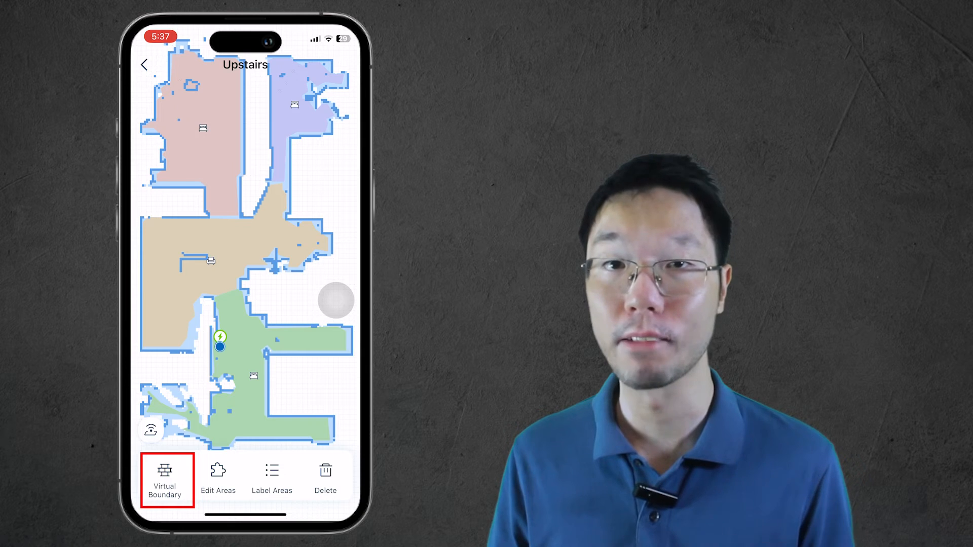
click(165, 475)
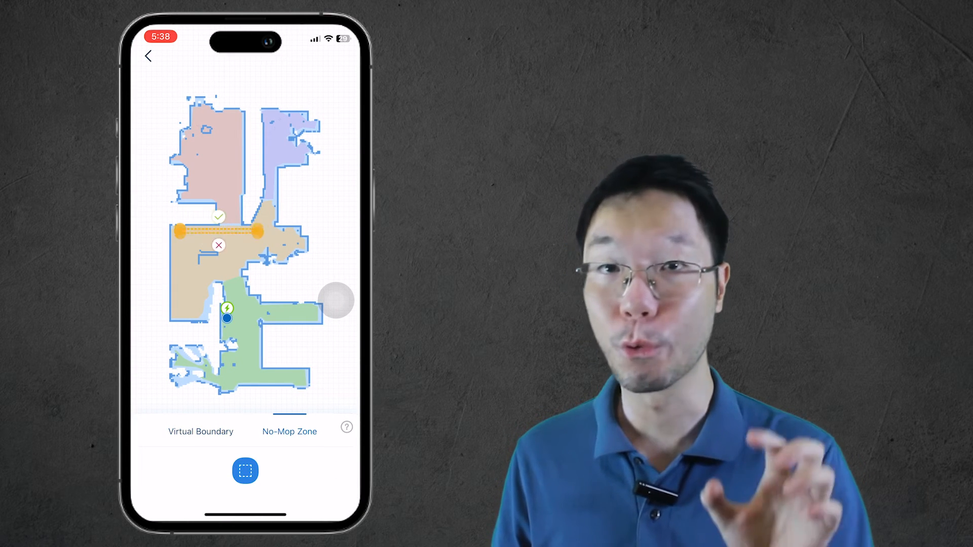
click(200, 431)
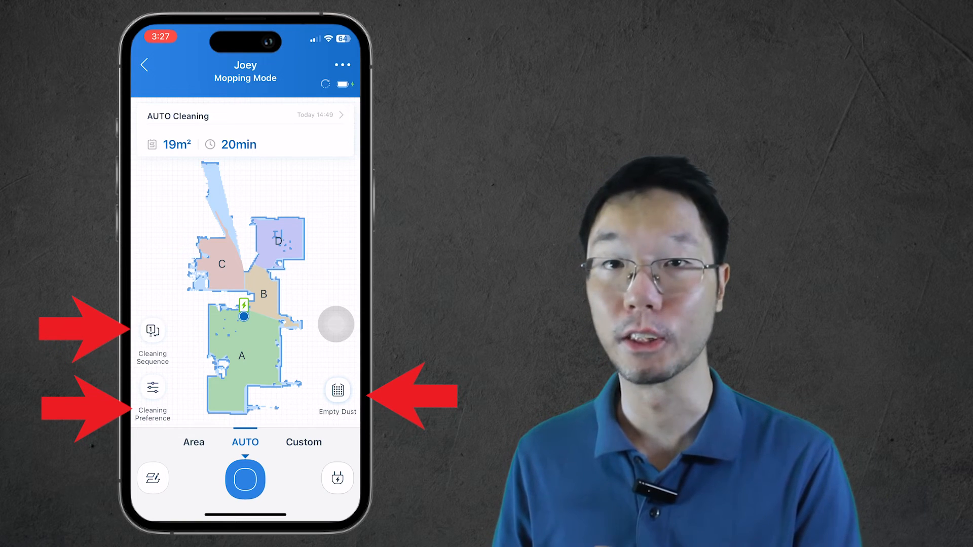
Step: Set the Downstairs cleaning sequence to A, B, D, C and save it
click(152, 331)
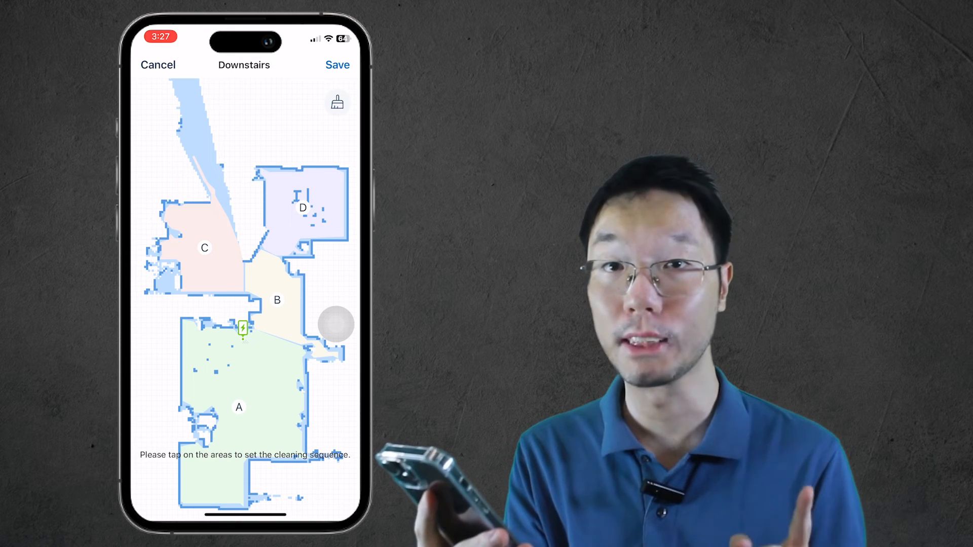
click(238, 407)
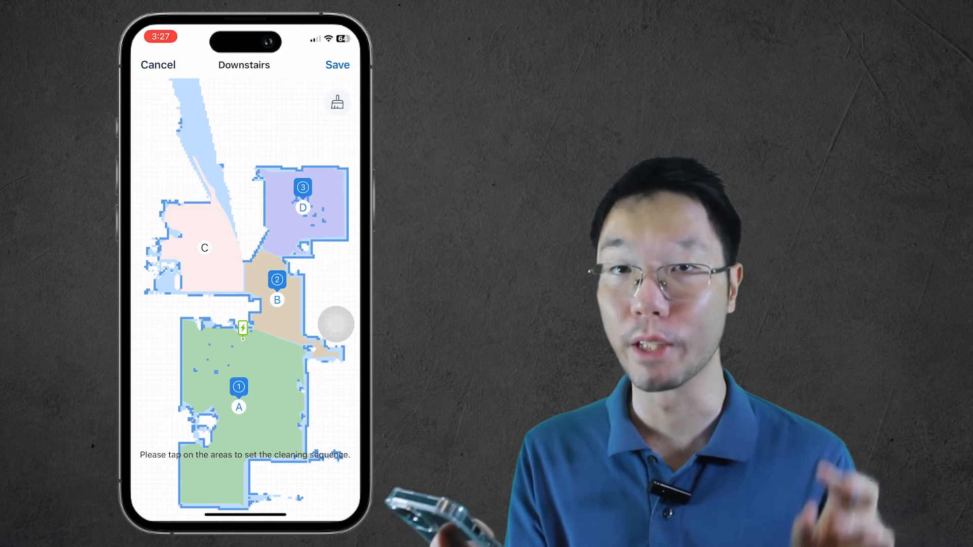
click(205, 247)
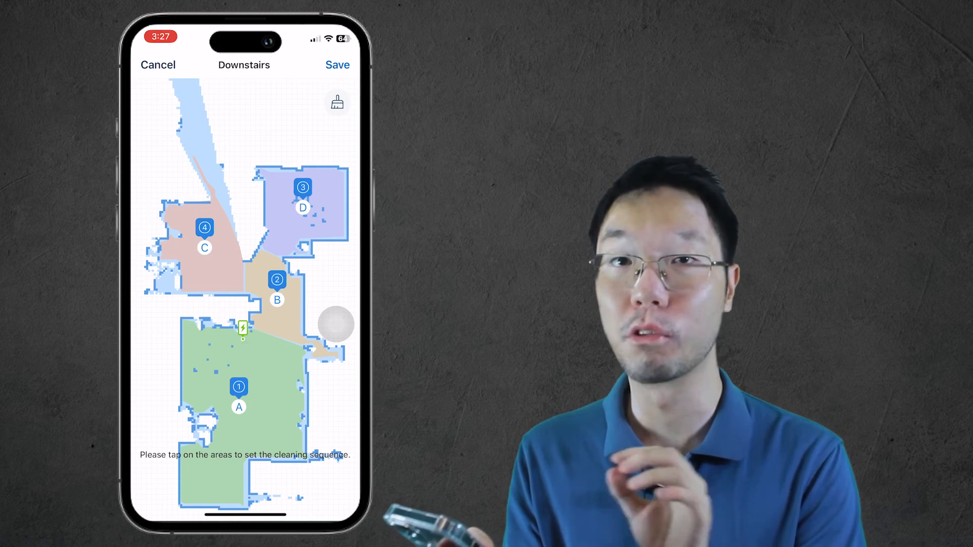
click(337, 65)
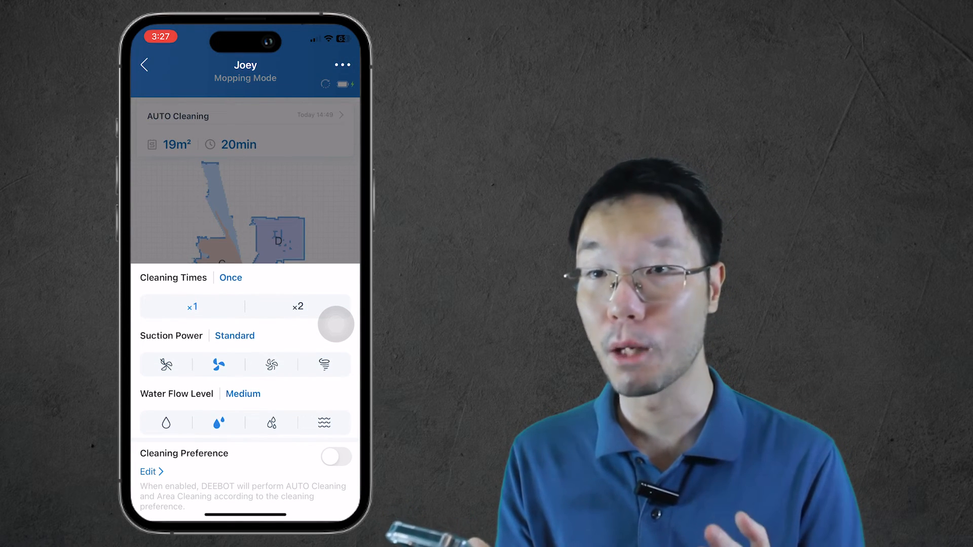
Step: Cycle suction power through Quiet and Standard to Strong, then close the preferences panel
click(166, 365)
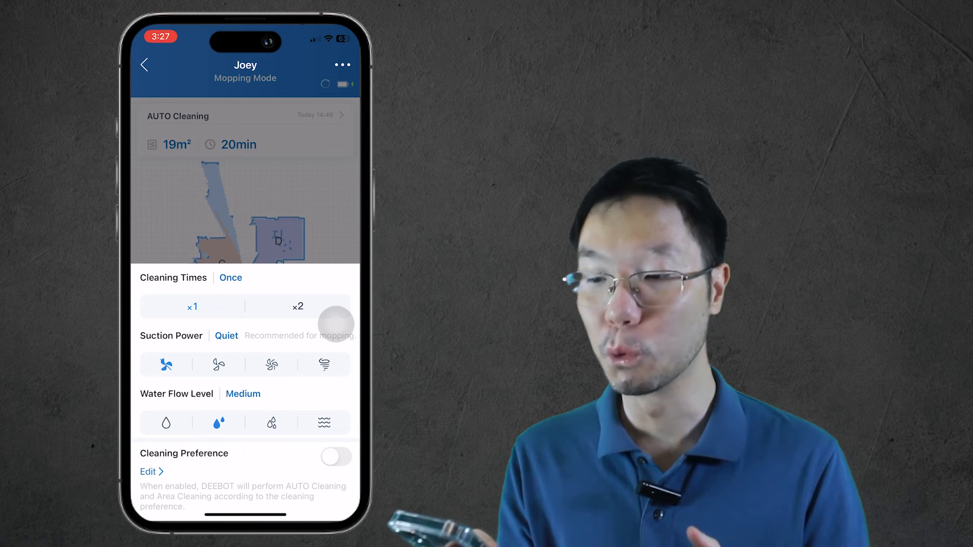
click(219, 365)
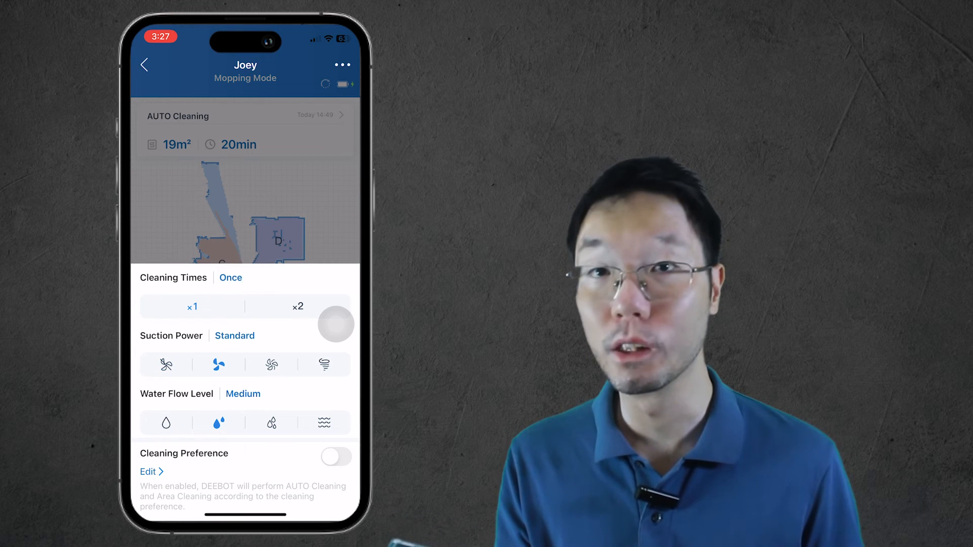
click(271, 365)
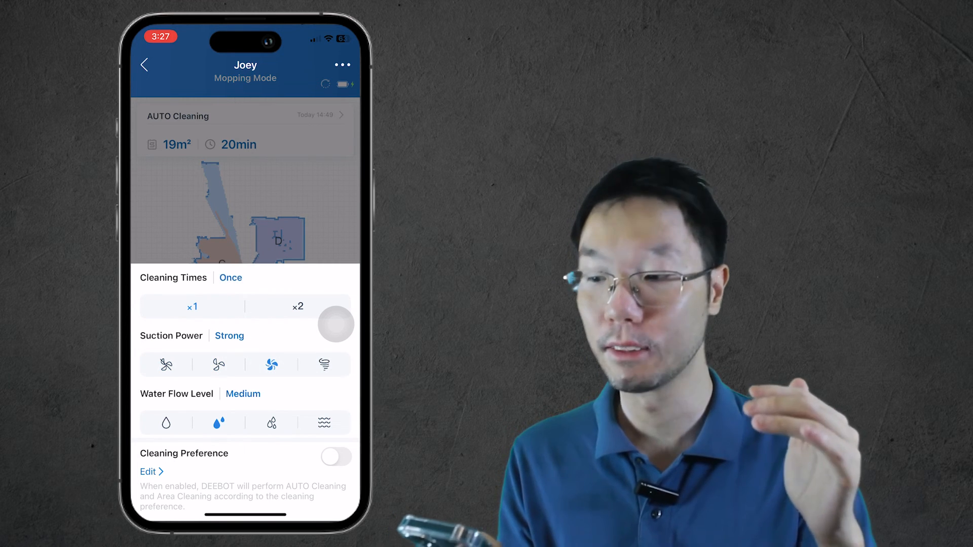
click(325, 365)
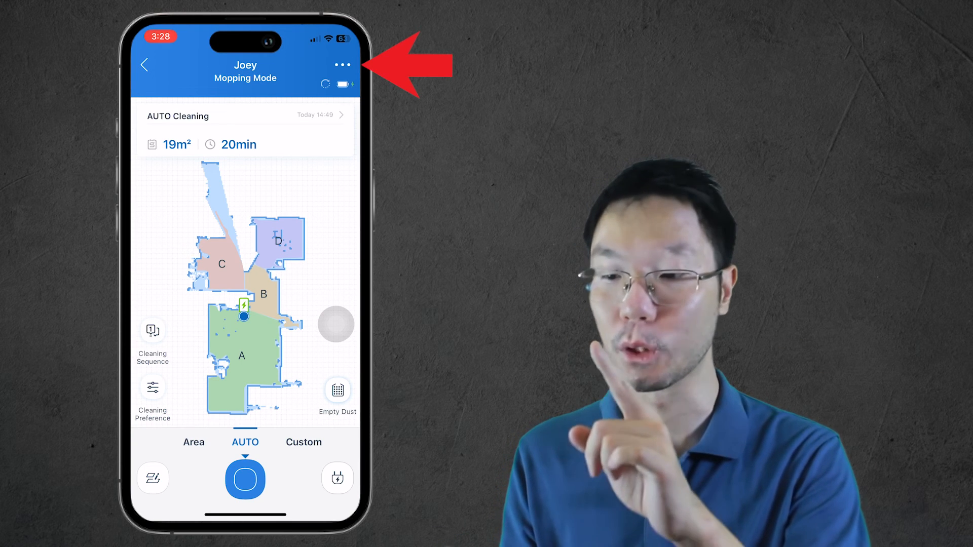
Step: Open Joey's More settings and switch to the Additional Settings list
click(342, 65)
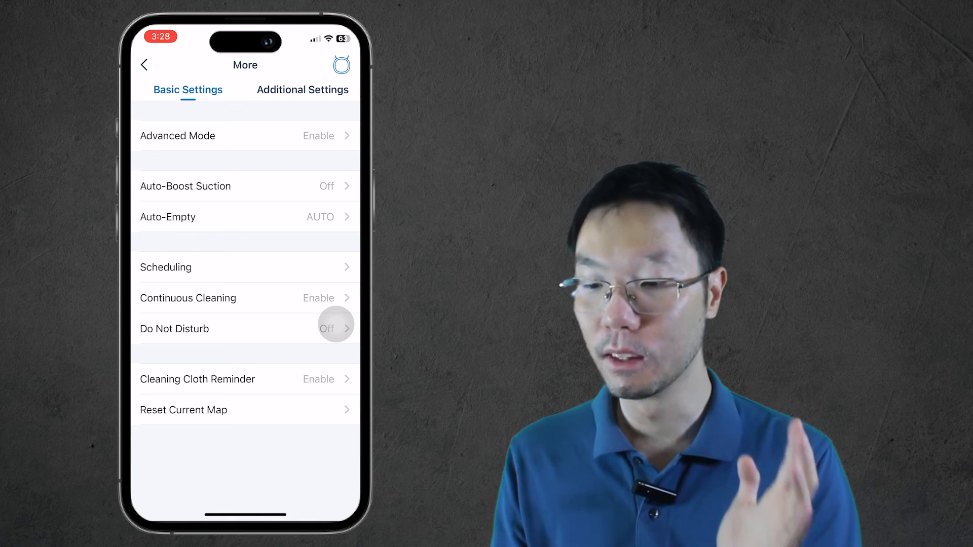
click(303, 90)
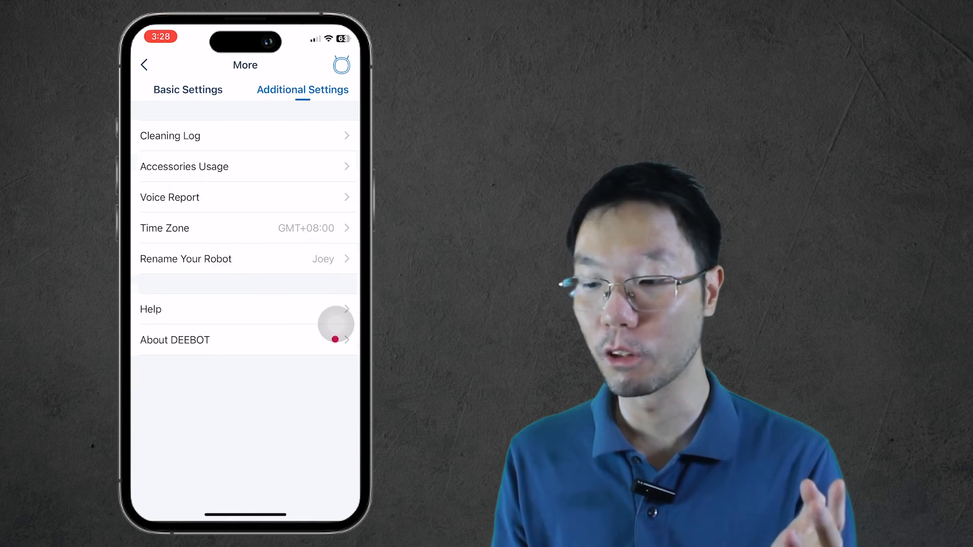